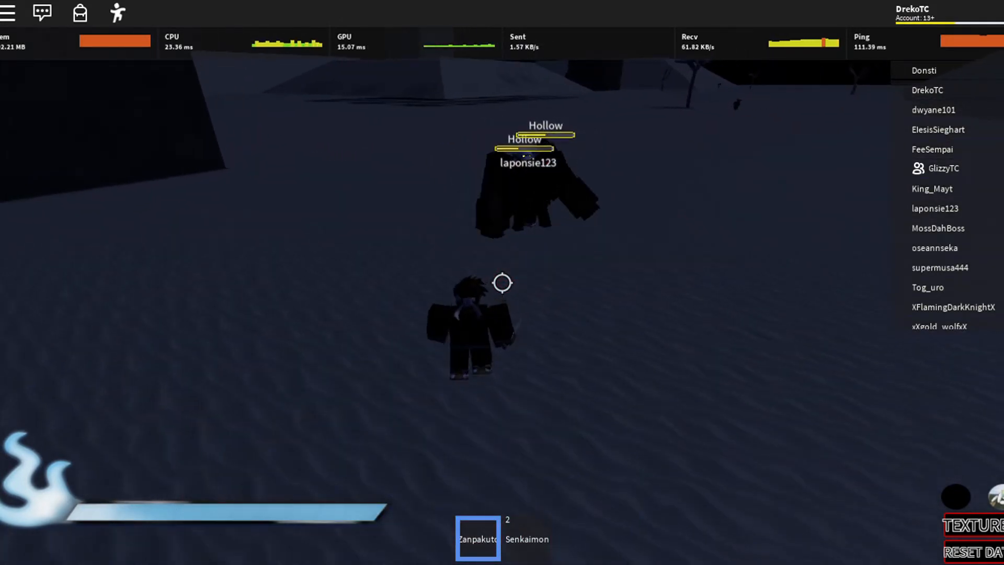
Attack the nearby Hollow with the Zanpakuto on the dark snowfield.
{"action": "left_click", "coordinate": [503, 283]}
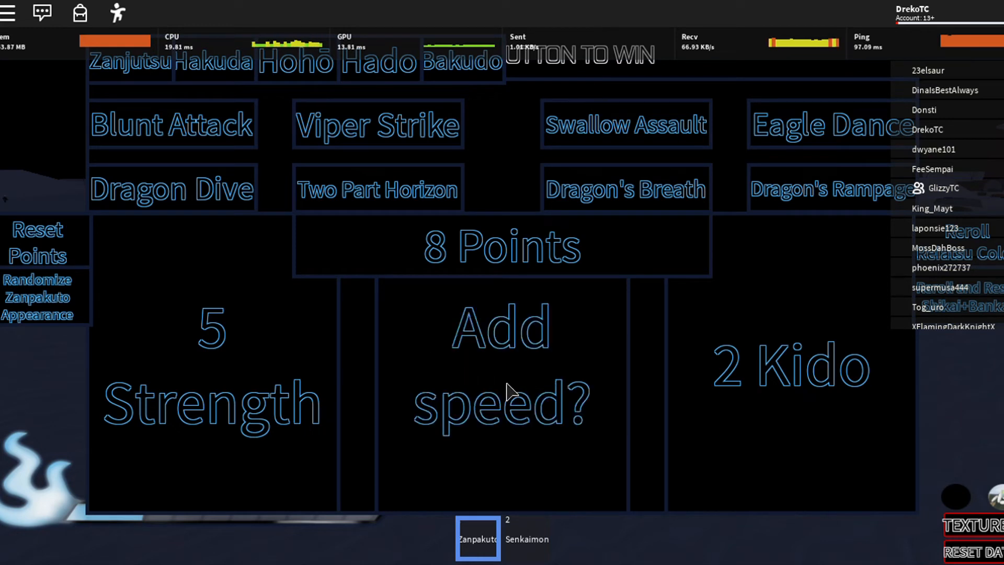
{"action": "mouse_move", "coordinate": [553, 440]}
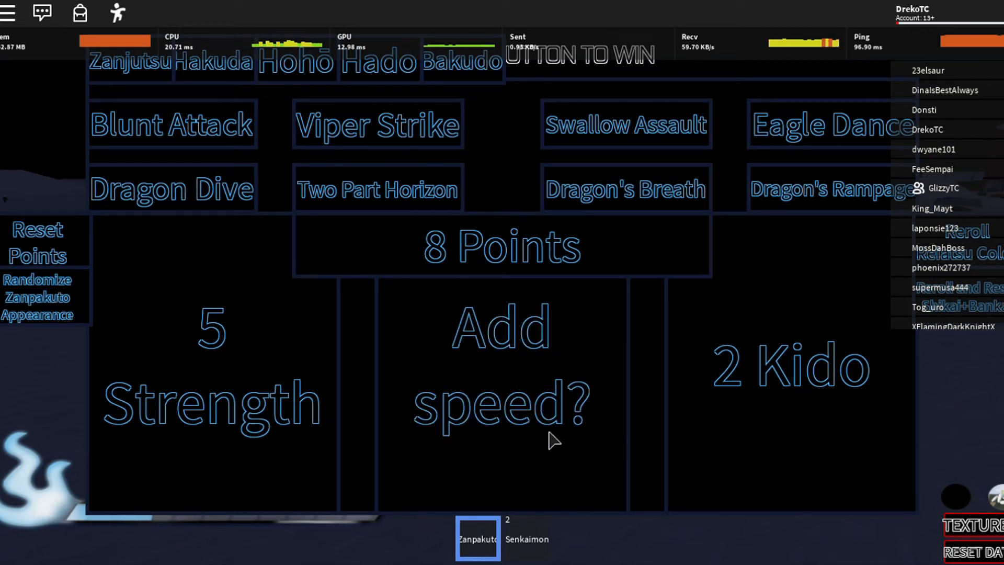
{"action": "mouse_move", "coordinate": [588, 462]}
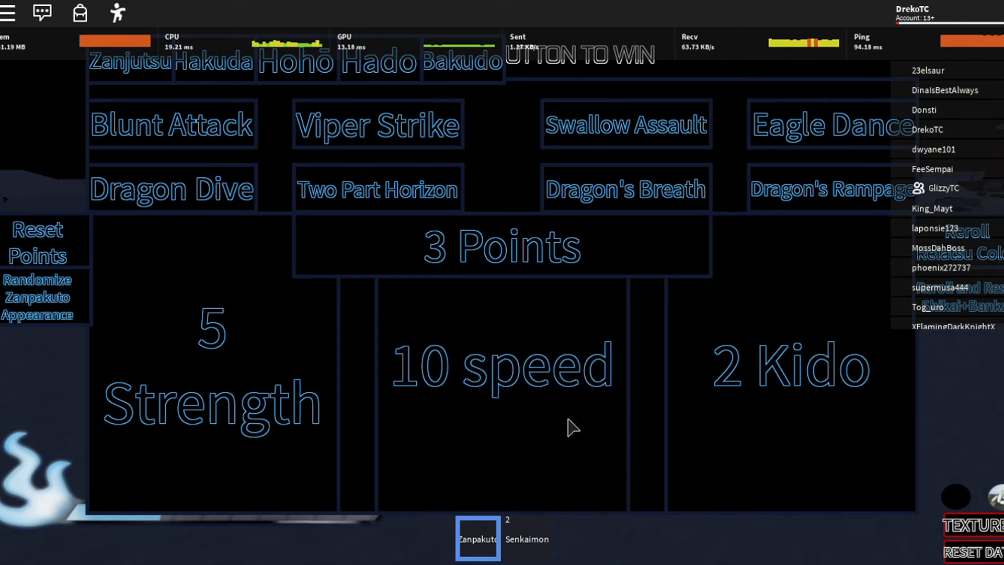
Show the list of skills unlocked by speed.
{"action": "left_click", "coordinate": [501, 365]}
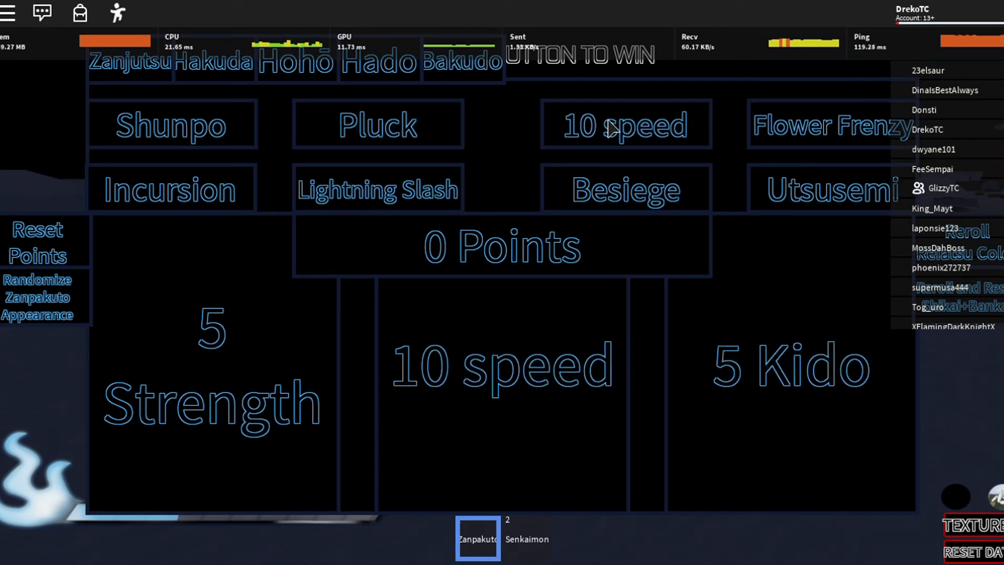
{"action": "mouse_move", "coordinate": [711, 151]}
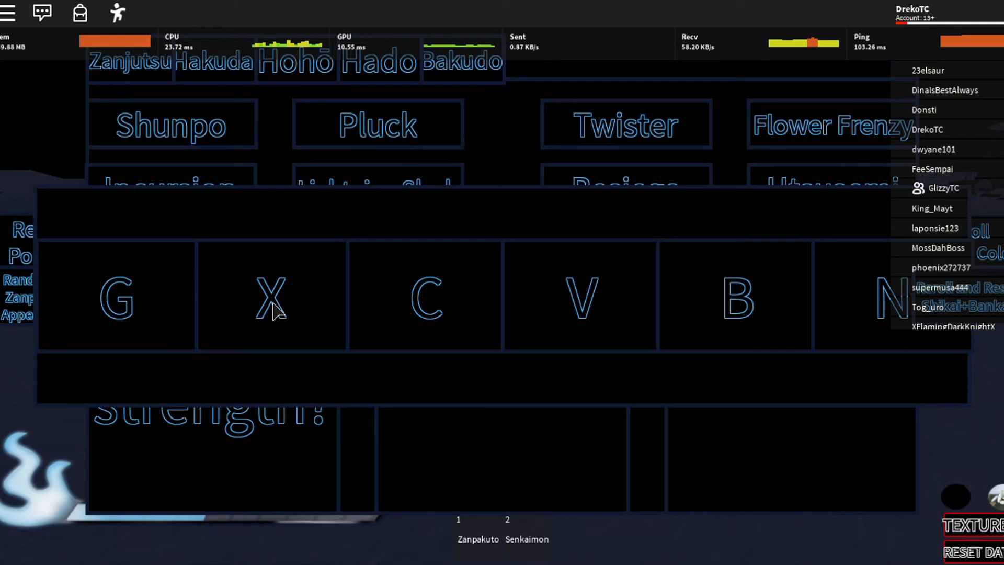
{"action": "mouse_move", "coordinate": [134, 308]}
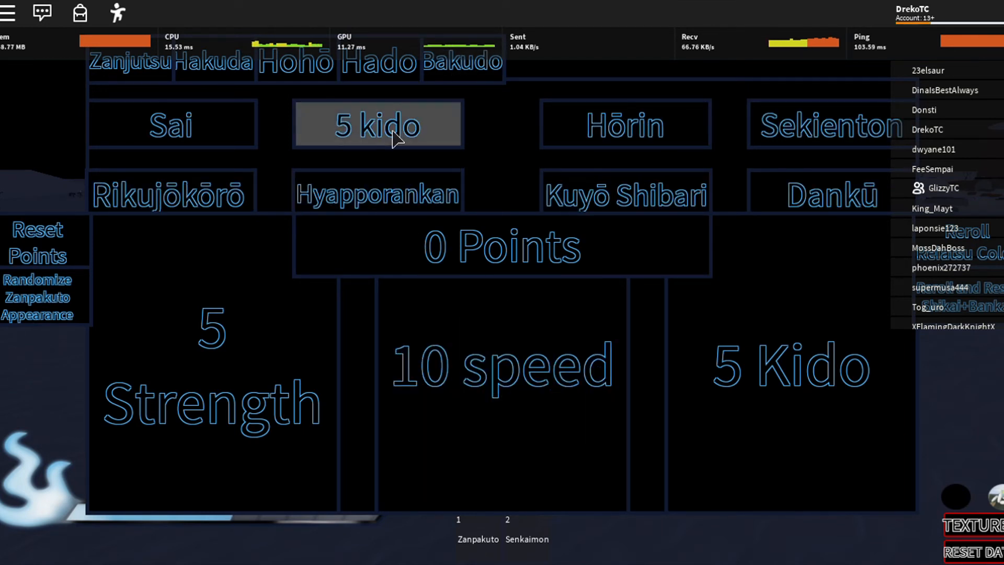
Try learning the Kido spells requiring 5 and 8 Kido.
{"action": "left_click", "coordinate": [377, 125]}
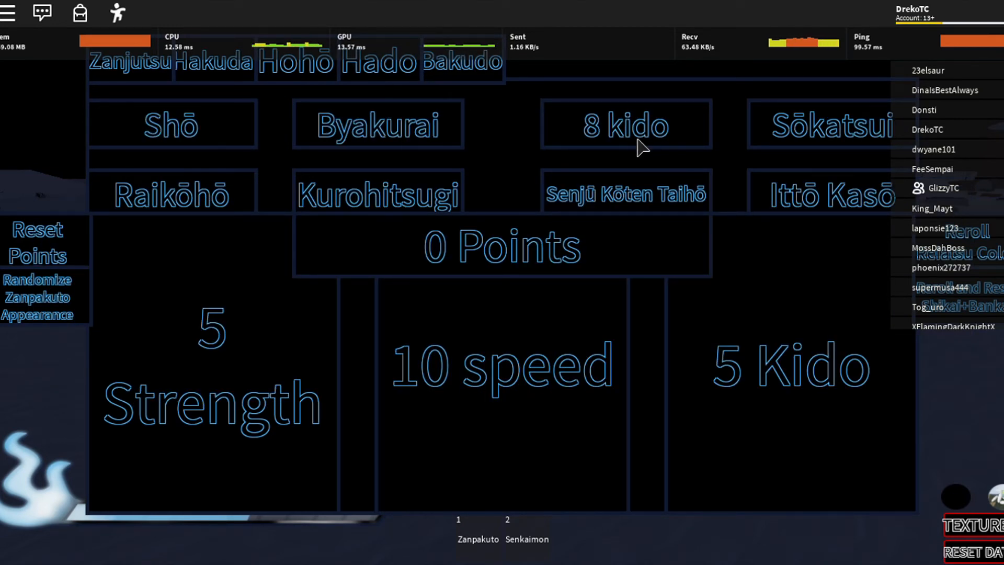
{"action": "left_click", "coordinate": [625, 125]}
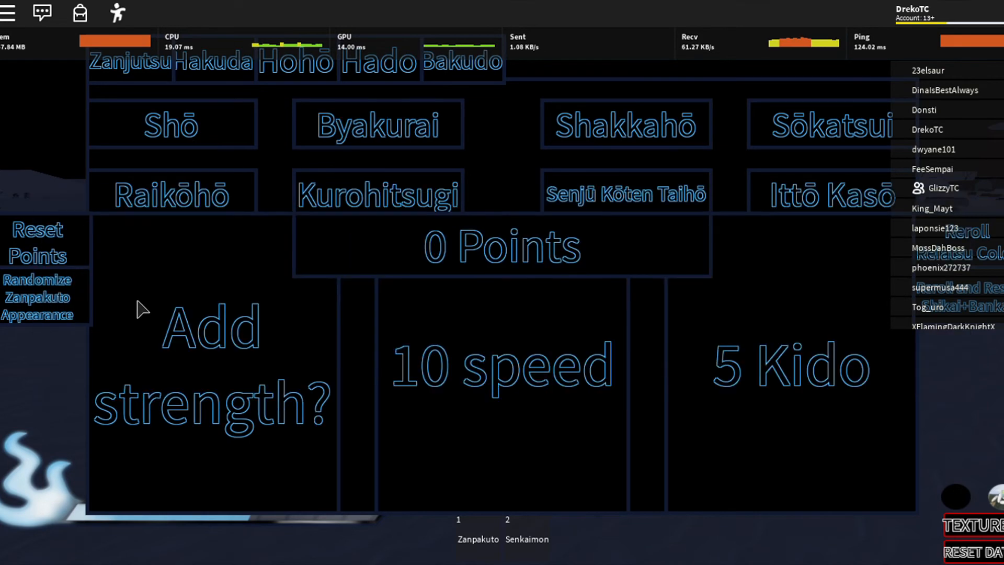